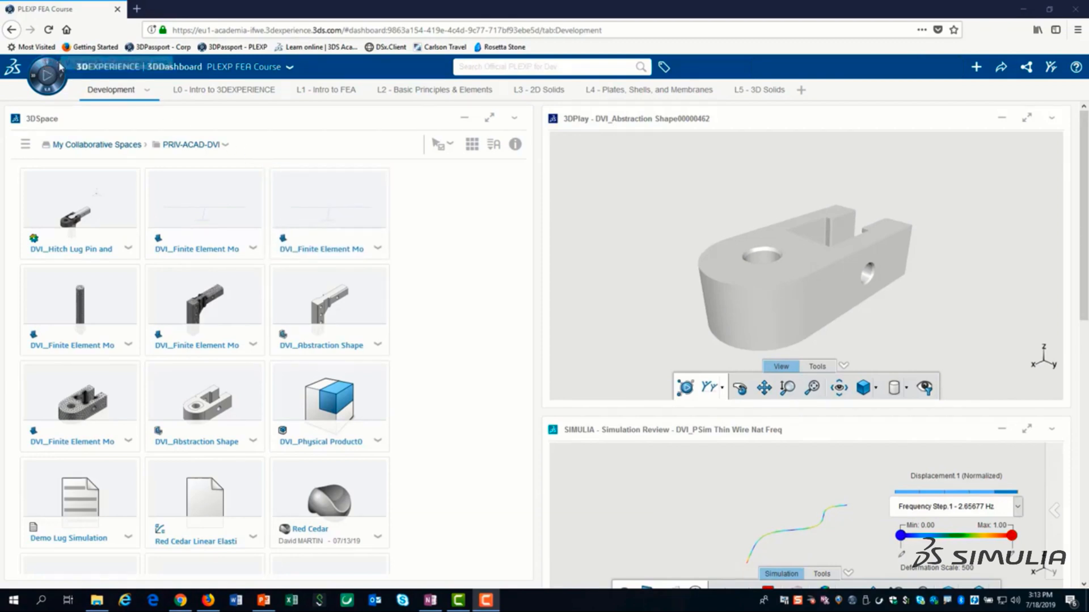
pyautogui.moveTo(45, 76)
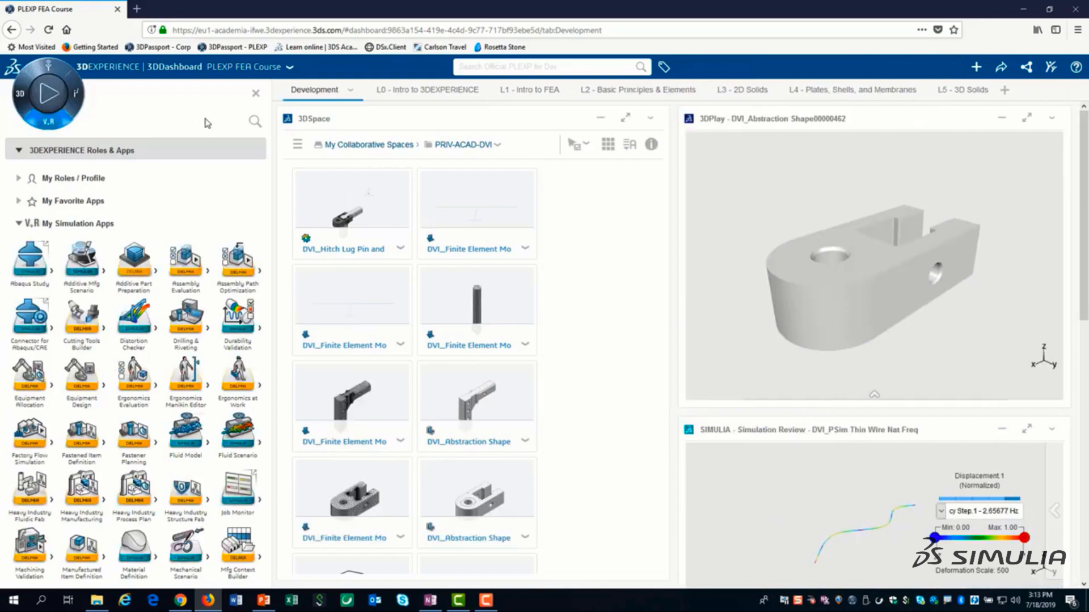
pyautogui.click(256, 121)
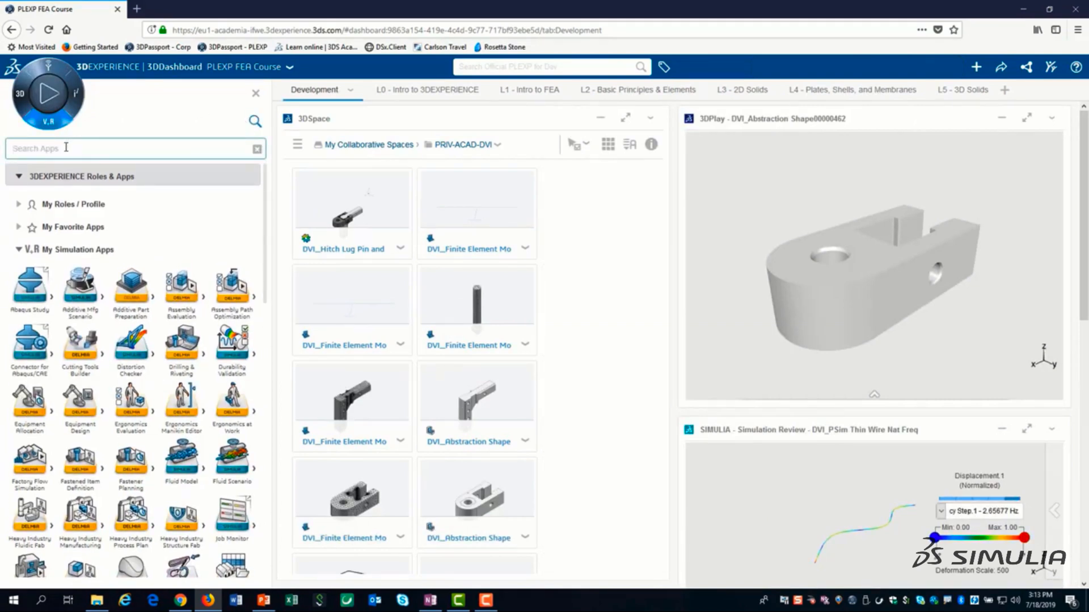
pyautogui.write('Dur')
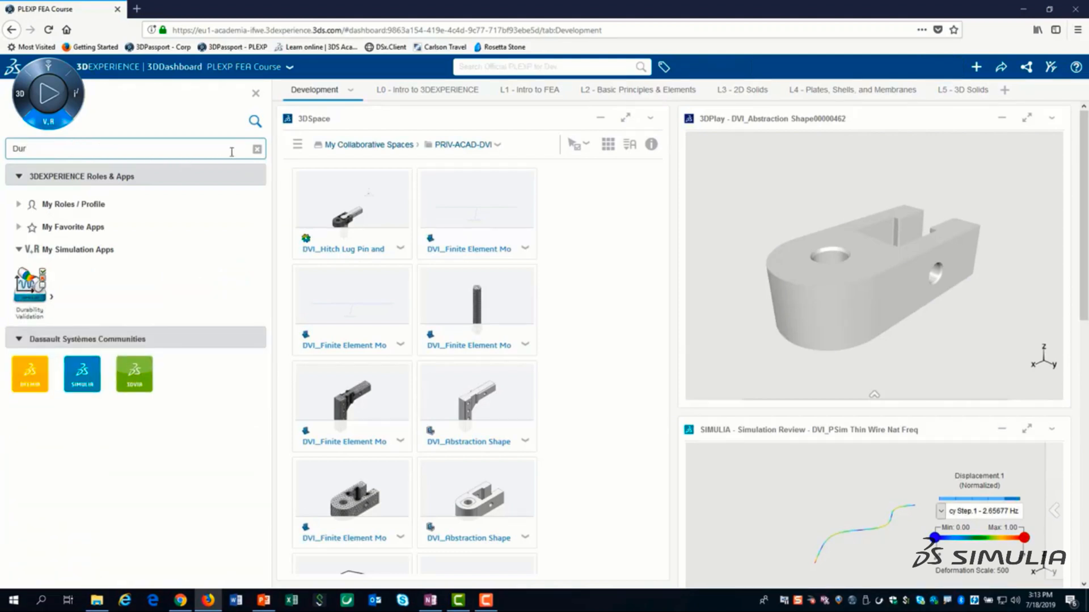
pyautogui.moveTo(256, 148)
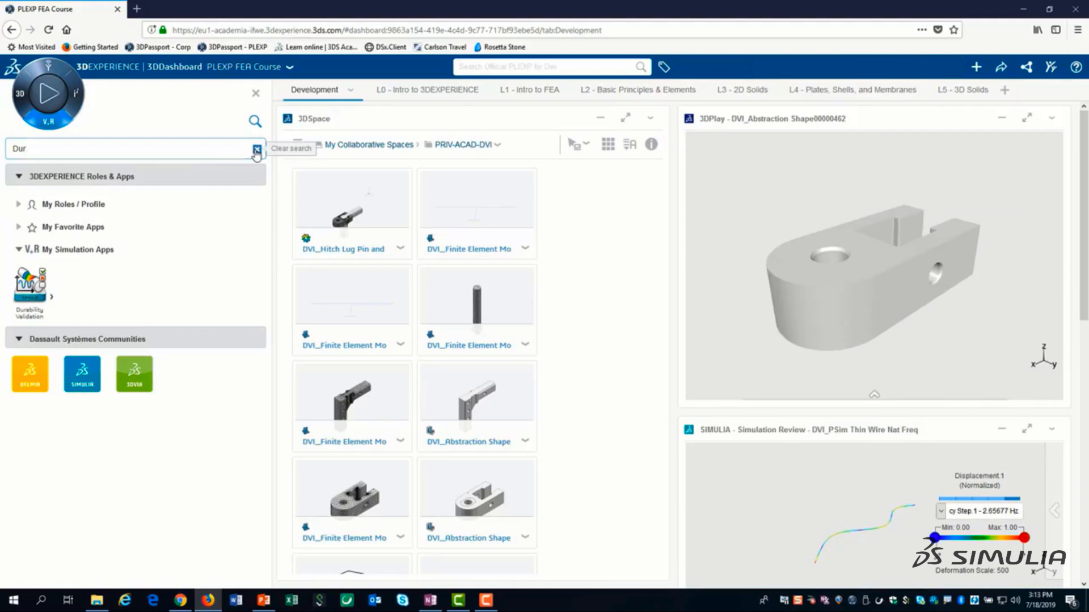
pyautogui.click(256, 148)
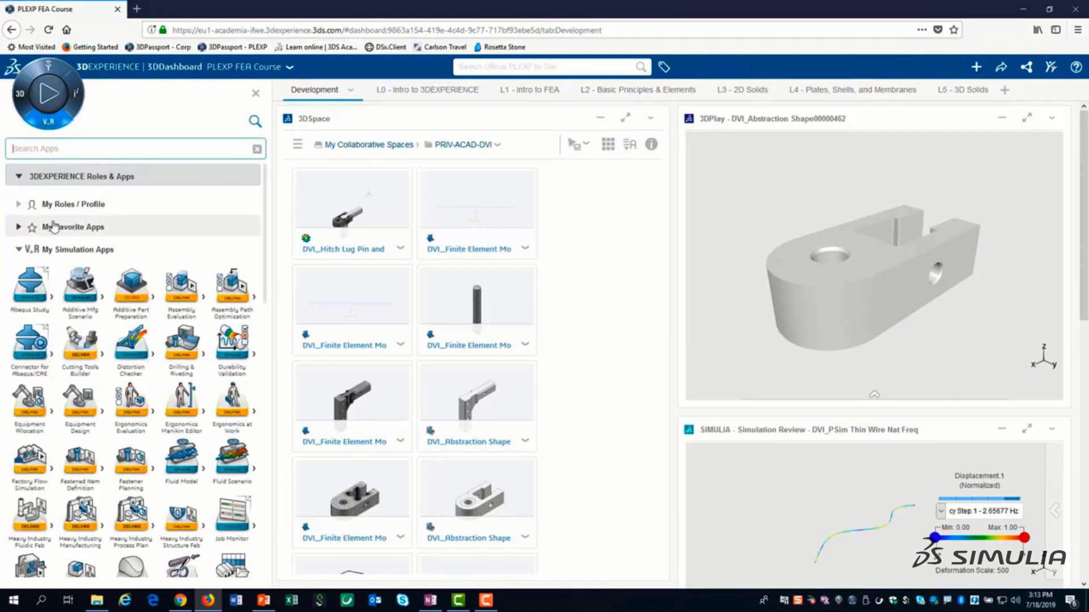
# Step: Expand the My Favorite Apps section to list all favorite design and simulation apps
pyautogui.click(73, 226)
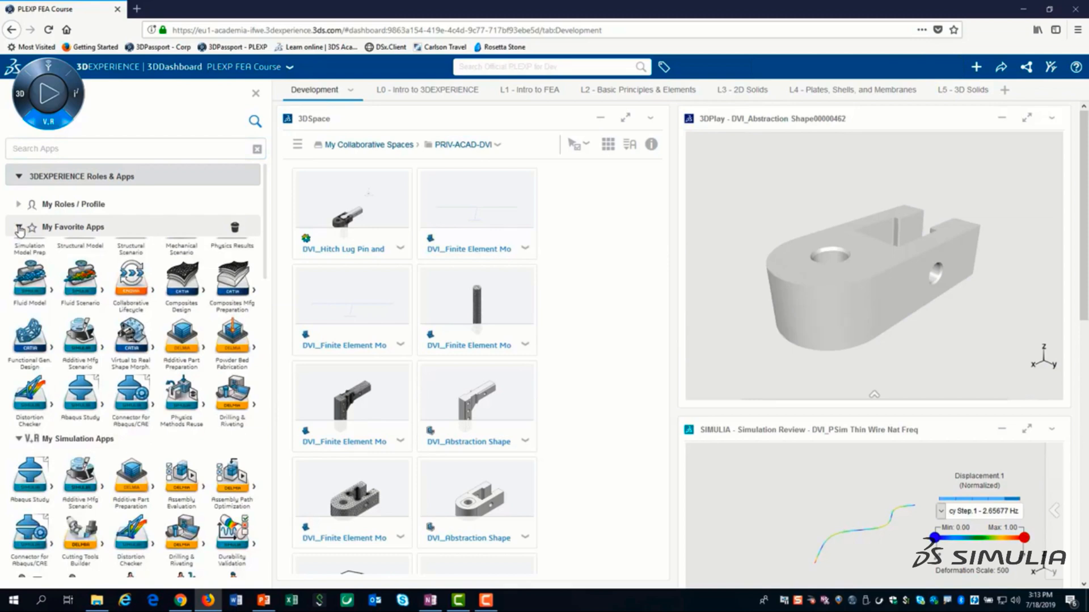
pyautogui.click(18, 226)
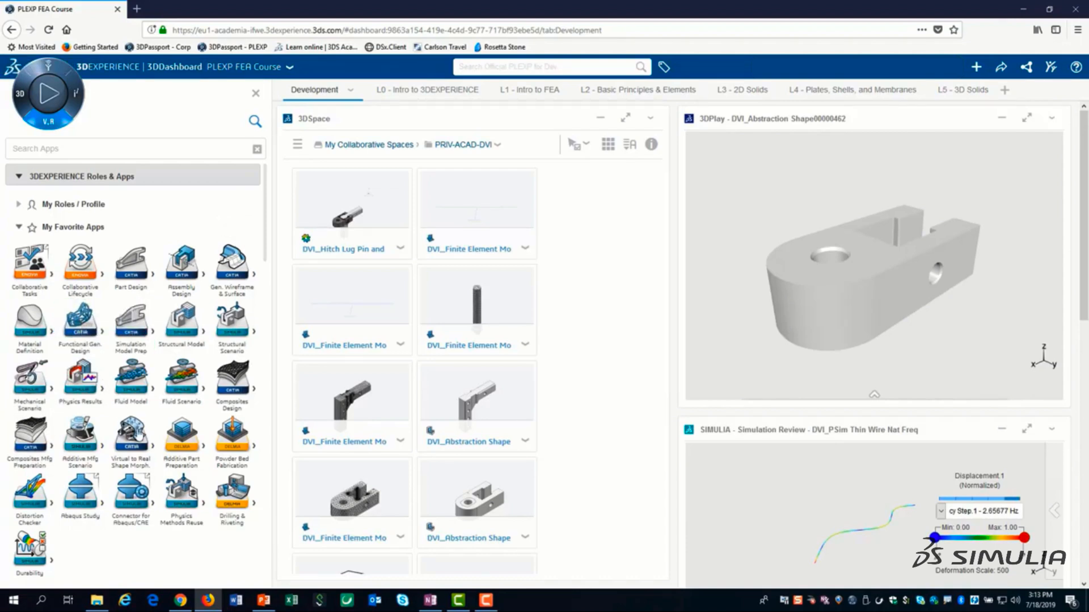
pyautogui.moveTo(231, 504)
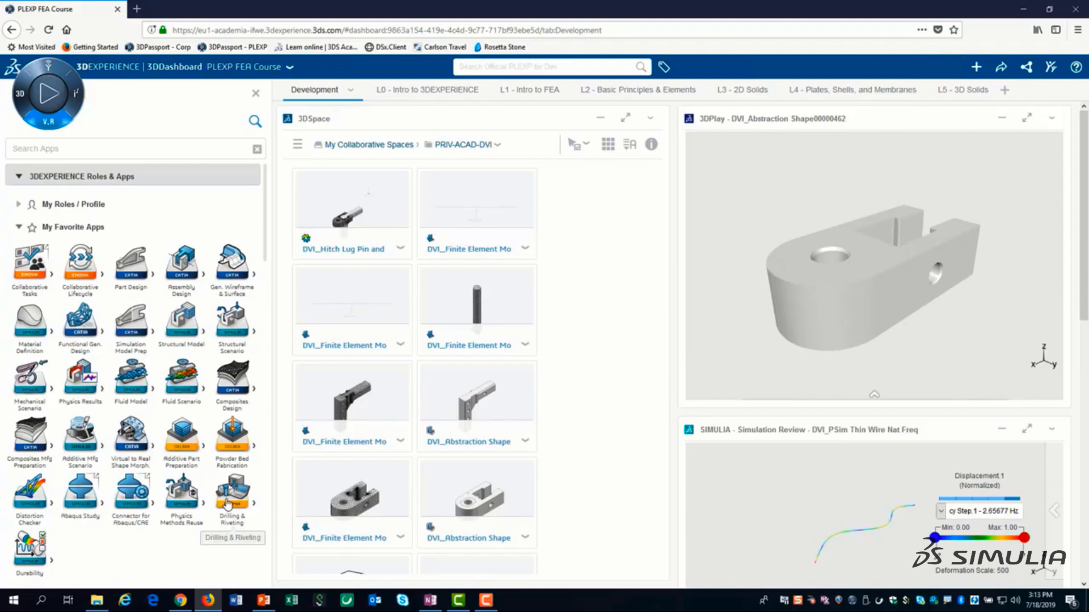